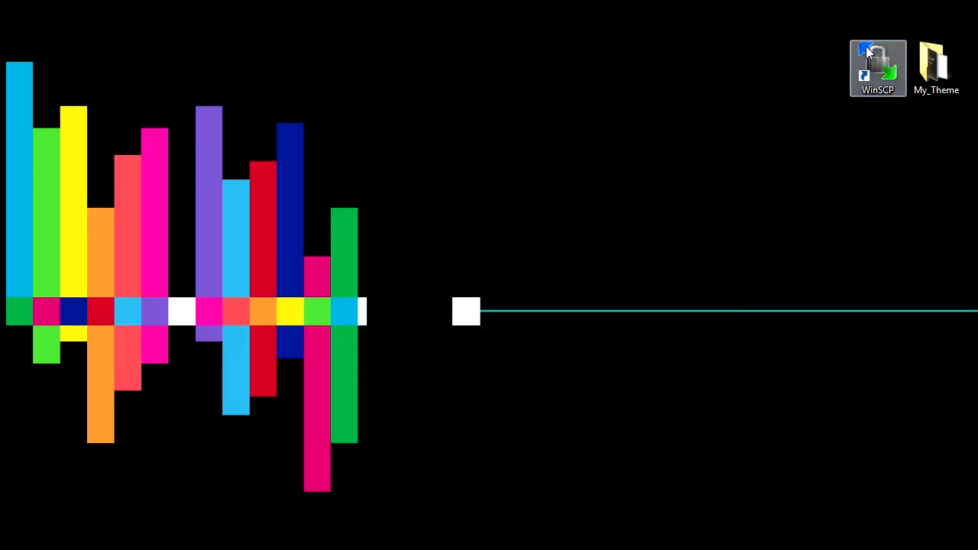
# Create a new folder named Icons inside the My_Theme folder
pyautogui.doubleClick(936, 61)
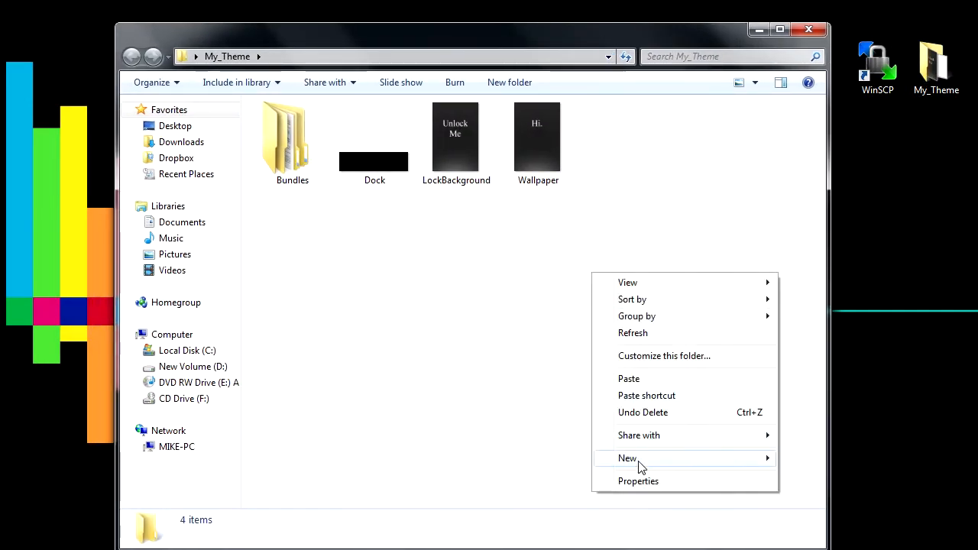
pyautogui.click(627, 458)
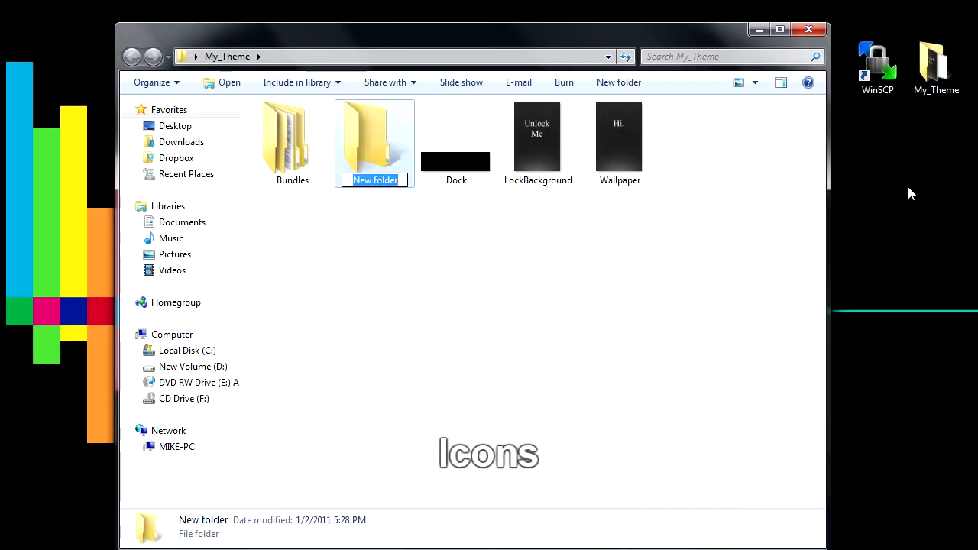
pyautogui.write('Icons')
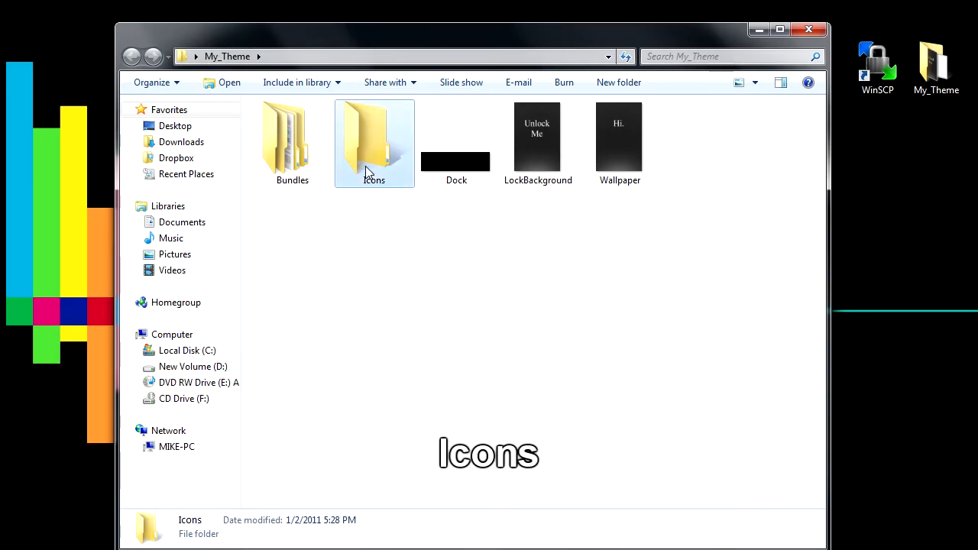
pyautogui.click(470, 217)
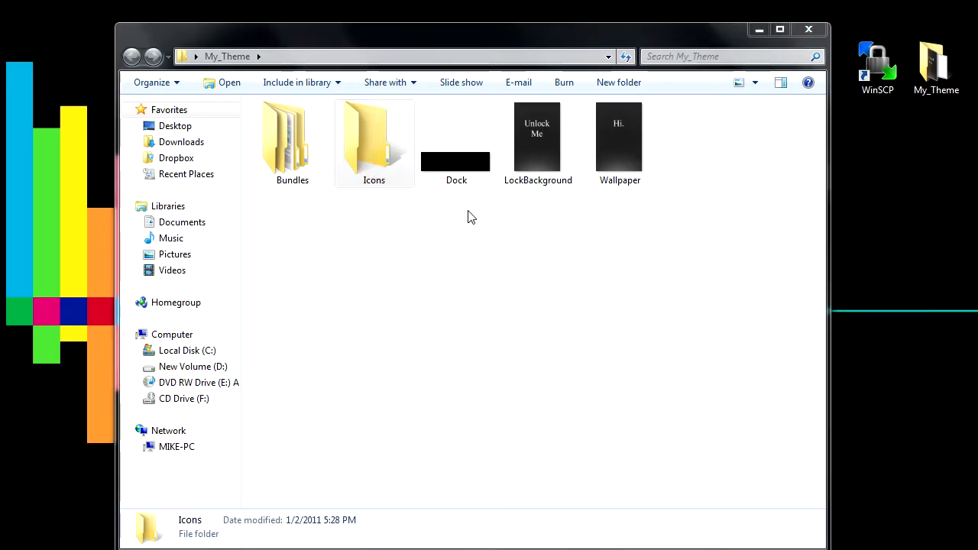
# Launch Photoshop and start a 60 × 60 px document with Transparent background
pyautogui.click(374, 138)
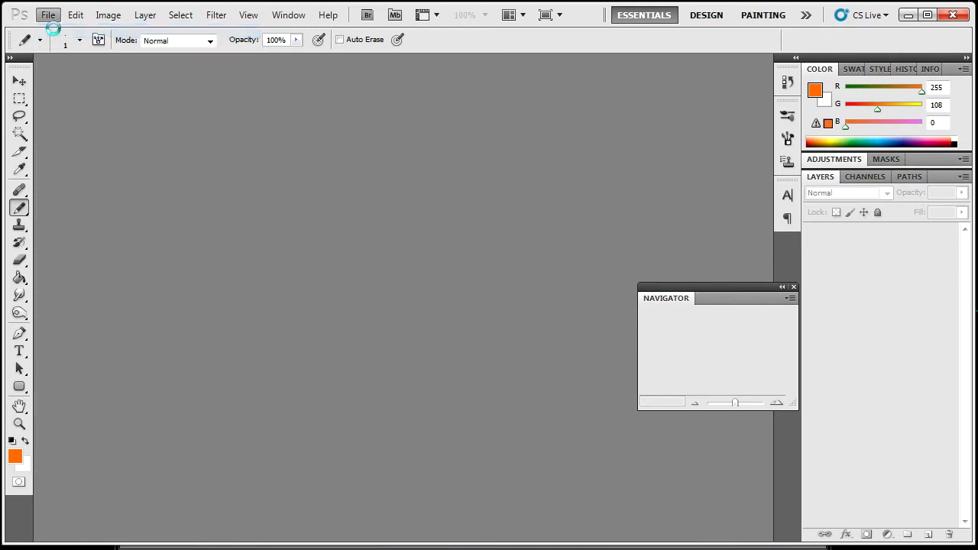
pyautogui.click(48, 14)
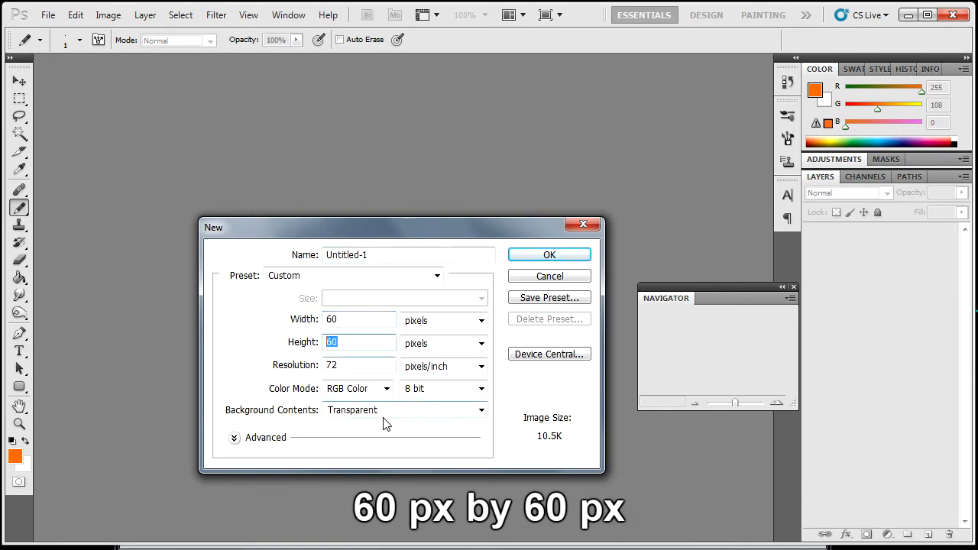
pyautogui.moveTo(443, 428)
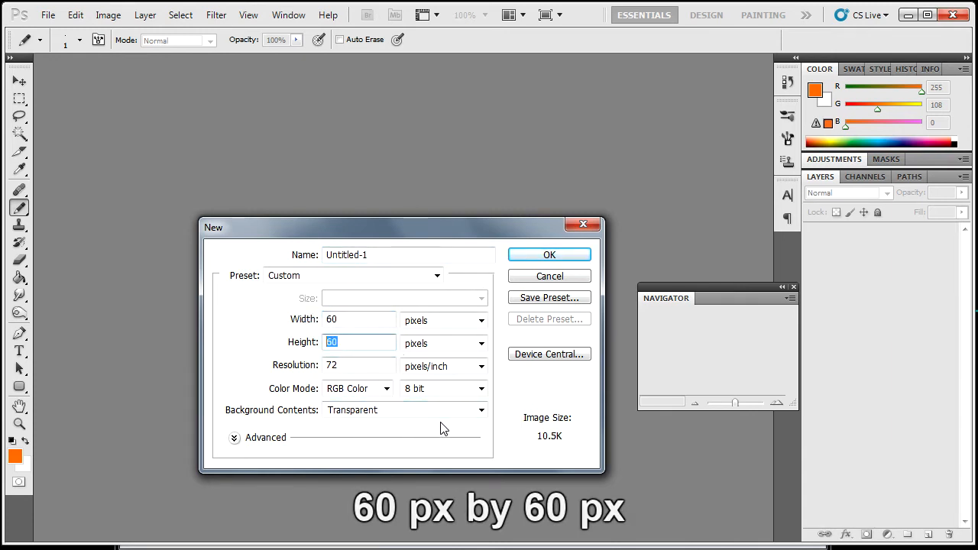
pyautogui.click(398, 409)
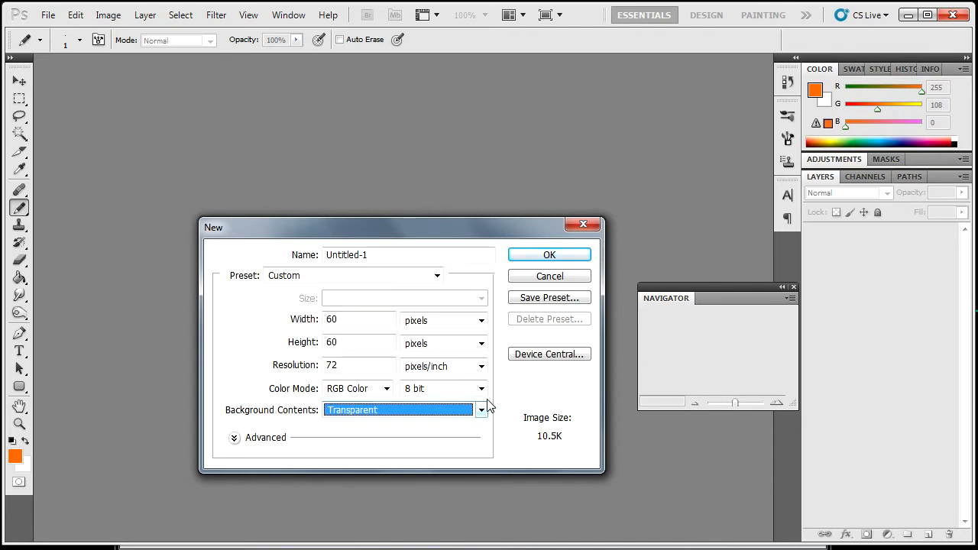
pyautogui.click(548, 255)
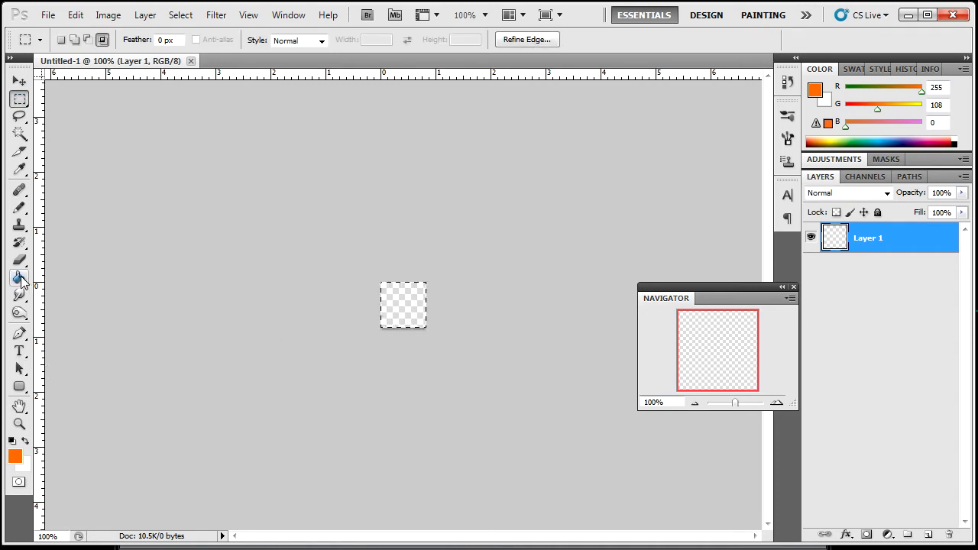
# Paint-bucket the canvas orange and add a white letter F text layer
pyautogui.click(404, 306)
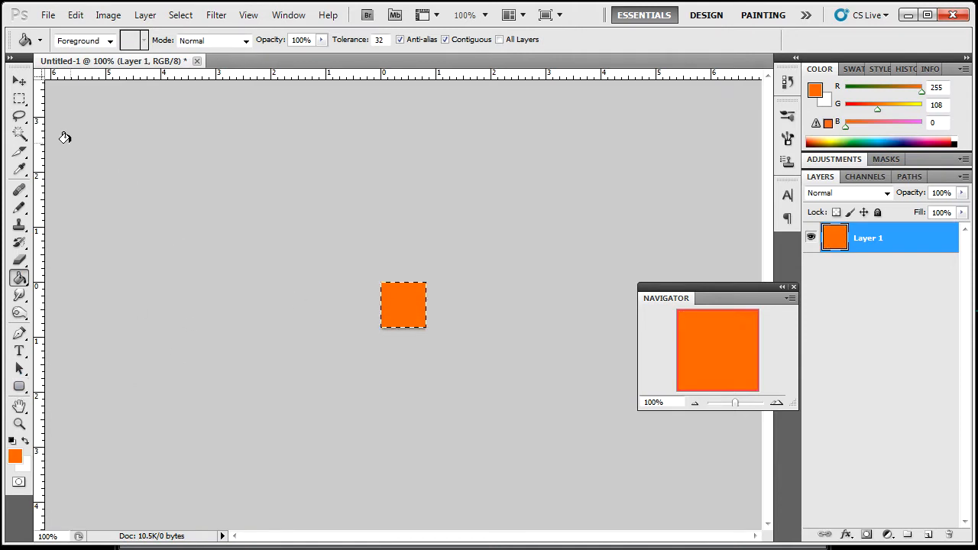
pyautogui.click(19, 98)
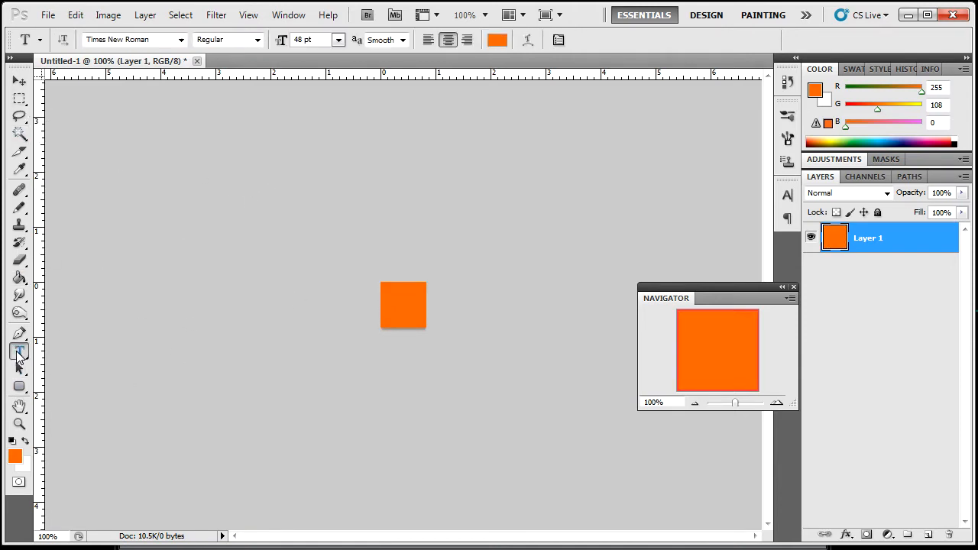
pyautogui.click(20, 351)
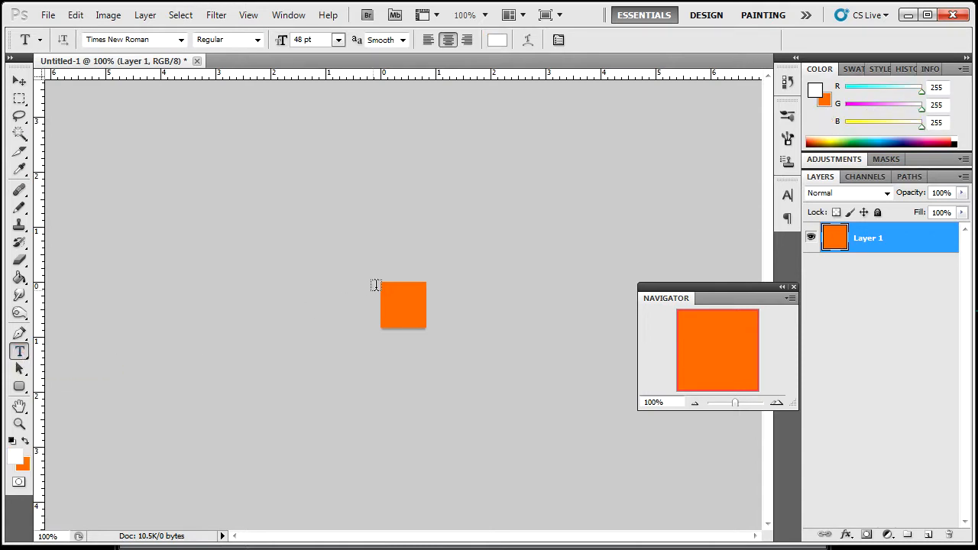
pyautogui.click(404, 305)
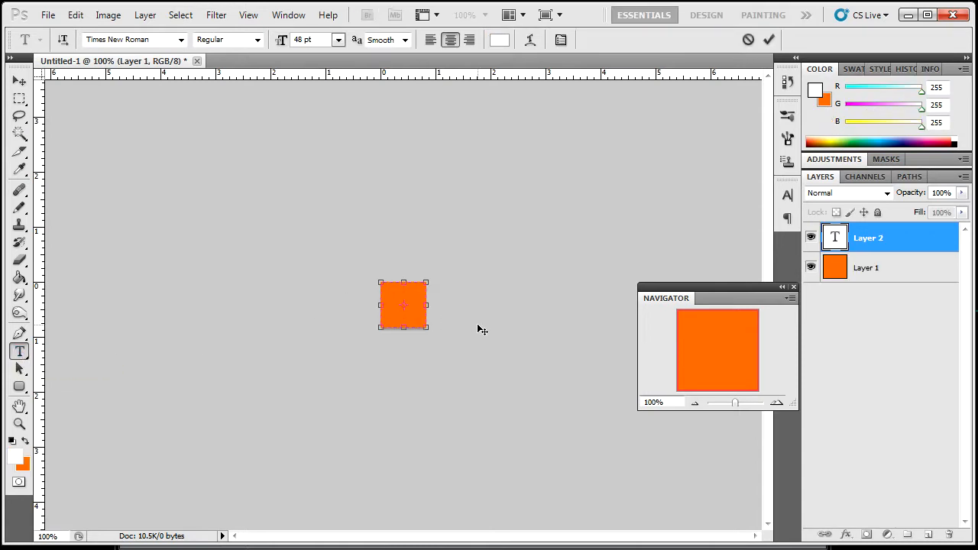
pyautogui.write('F')
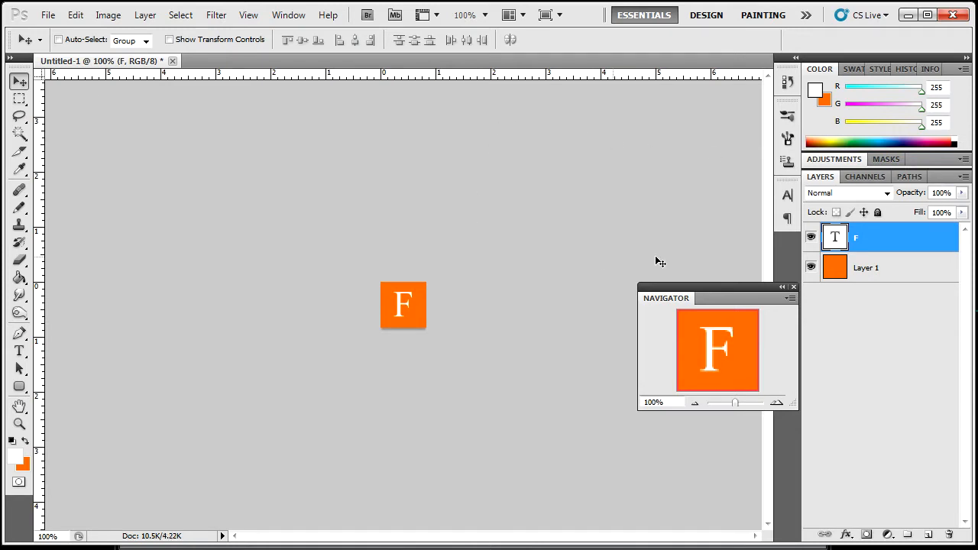
pyautogui.moveTo(416, 304)
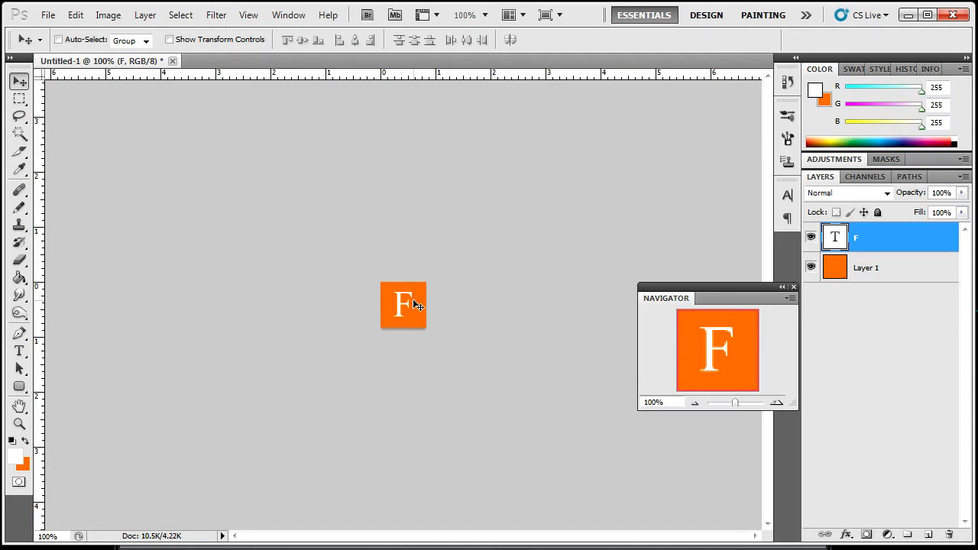
pyautogui.moveTo(366, 165)
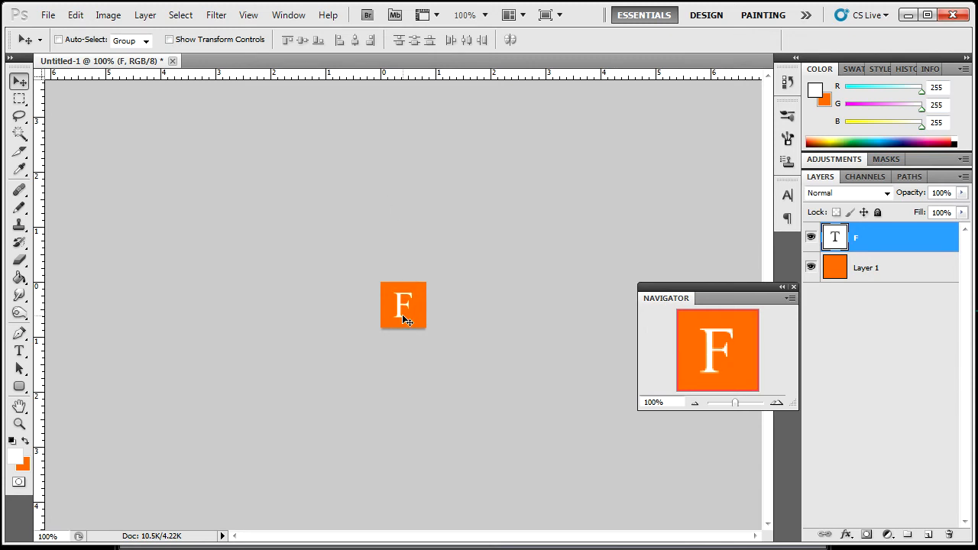
pyautogui.moveTo(412, 273)
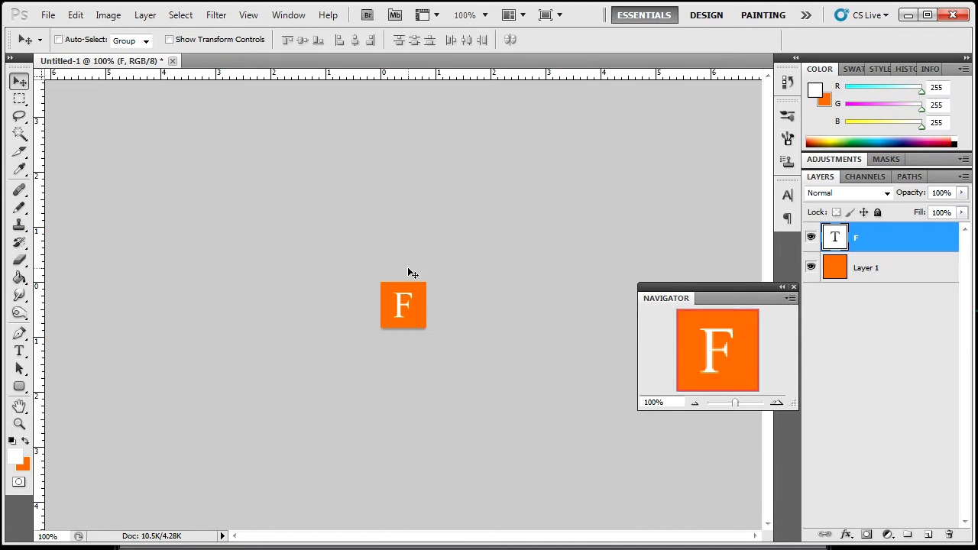
pyautogui.moveTo(173, 63)
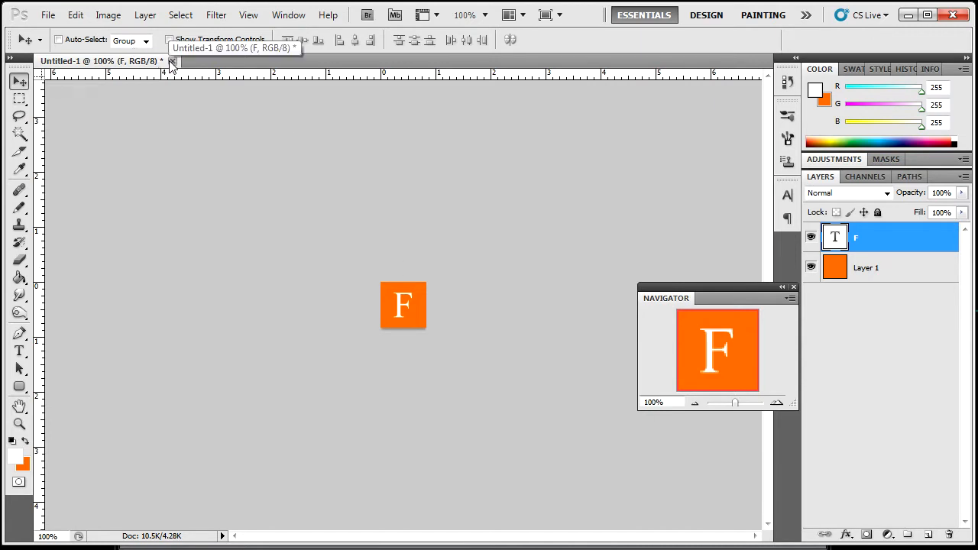
# Close the Untitled-1 F draft without saving, then shrink the YouTube icon with Image Size
pyautogui.click(173, 61)
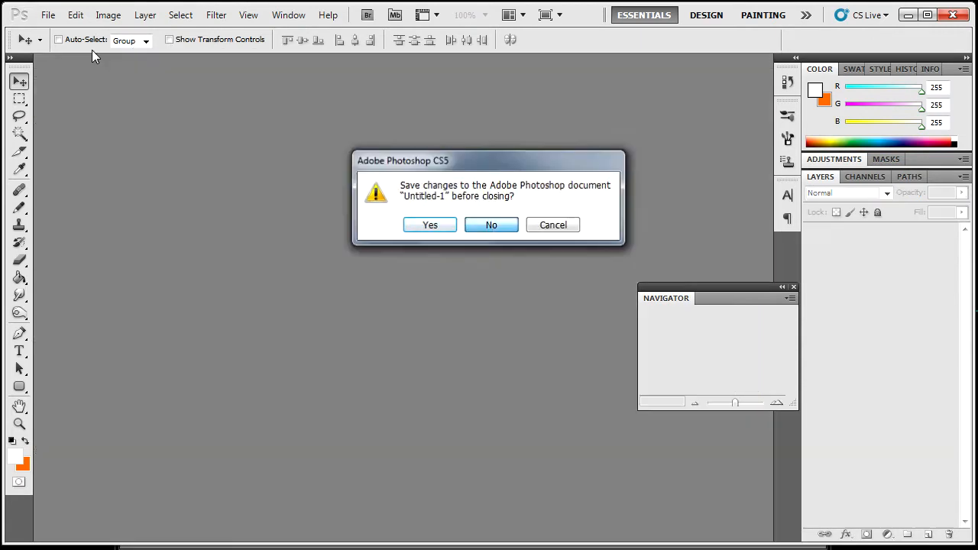
pyautogui.click(491, 225)
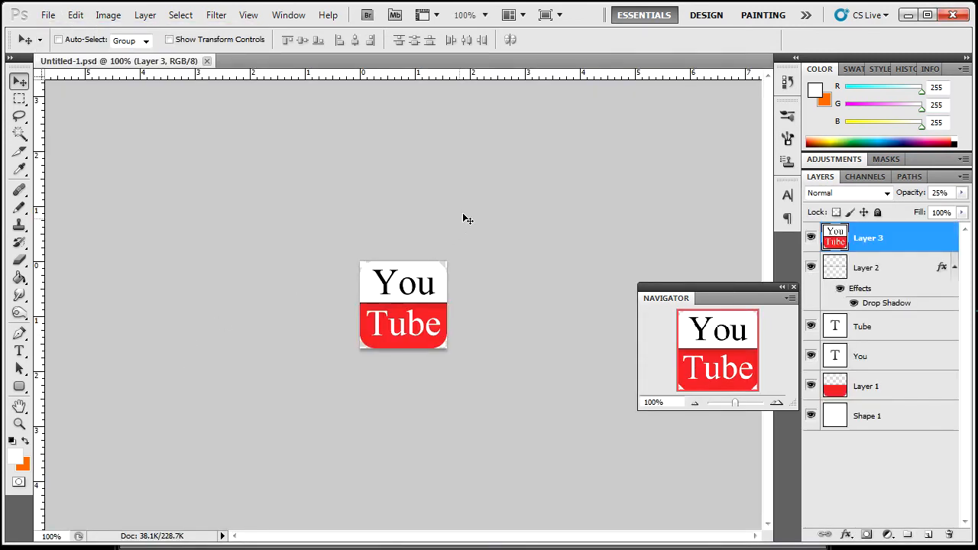
pyautogui.moveTo(157, 85)
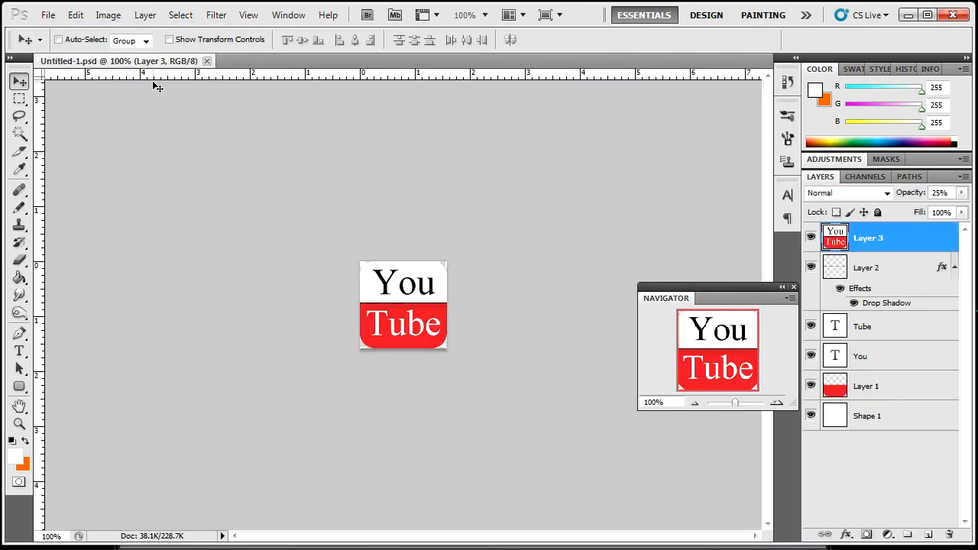
pyautogui.click(75, 15)
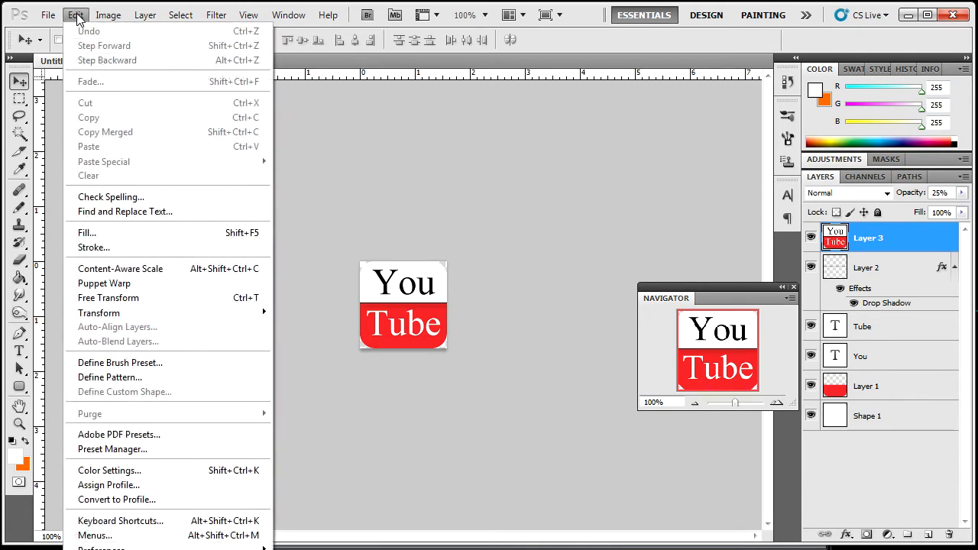
pyautogui.click(145, 14)
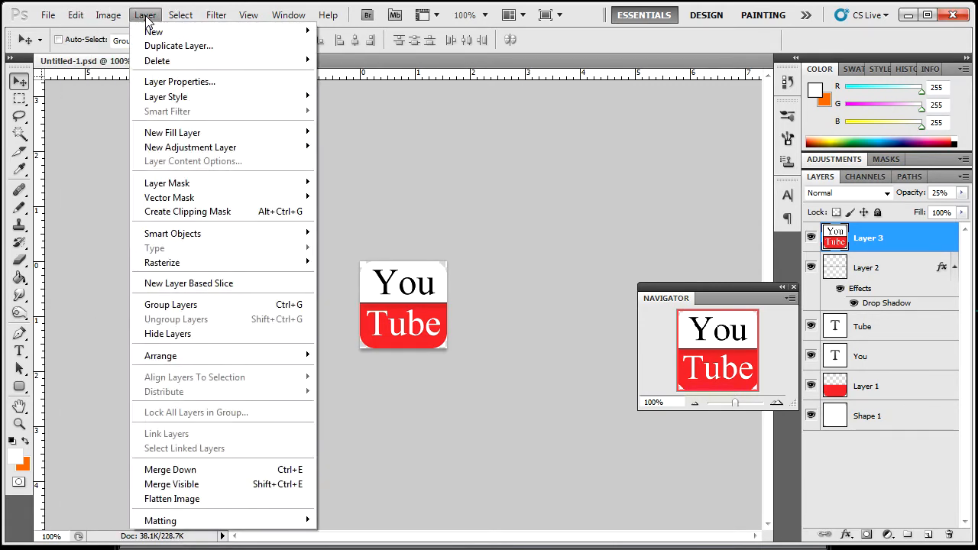
pyautogui.click(107, 14)
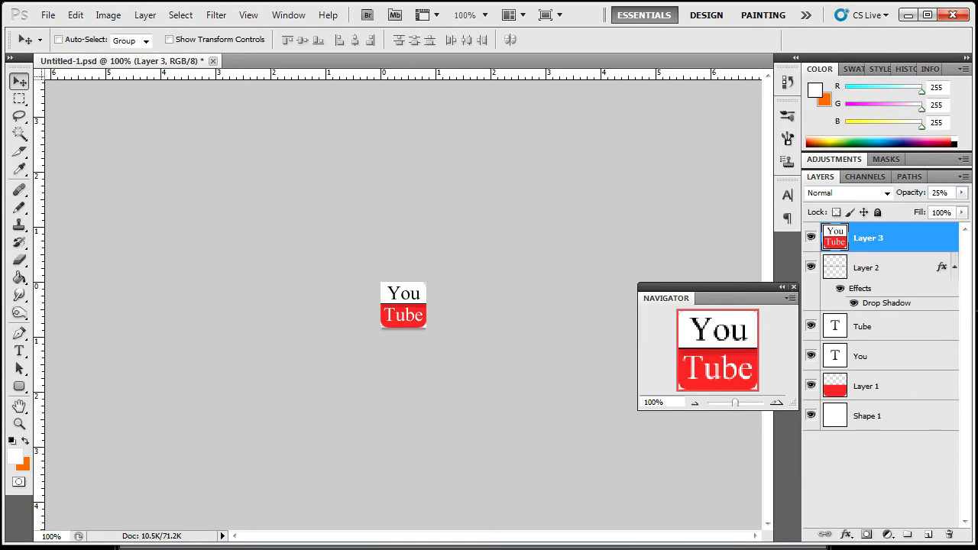
# Save the icon through Save As with PNG format and file name YouTube
pyautogui.click(47, 14)
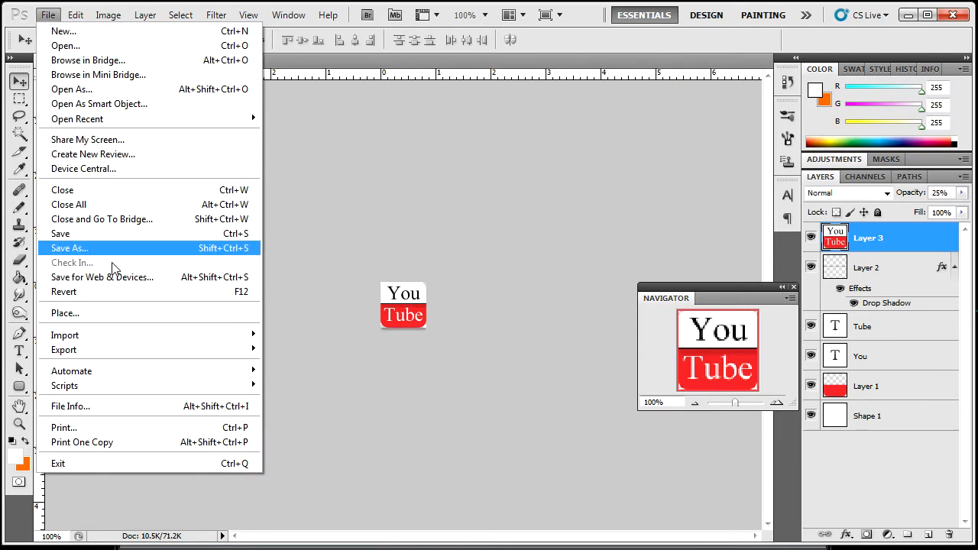
pyautogui.click(70, 247)
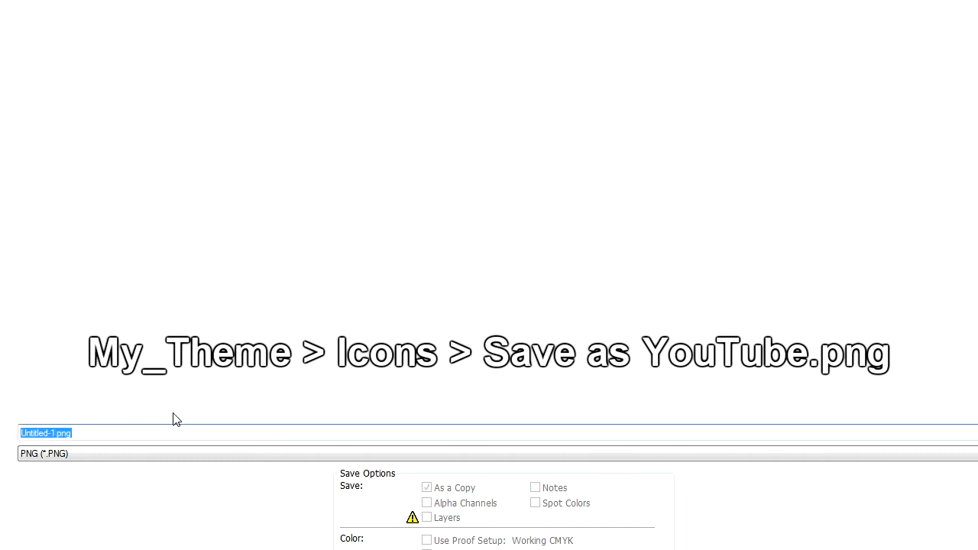
pyautogui.write('YouTube')
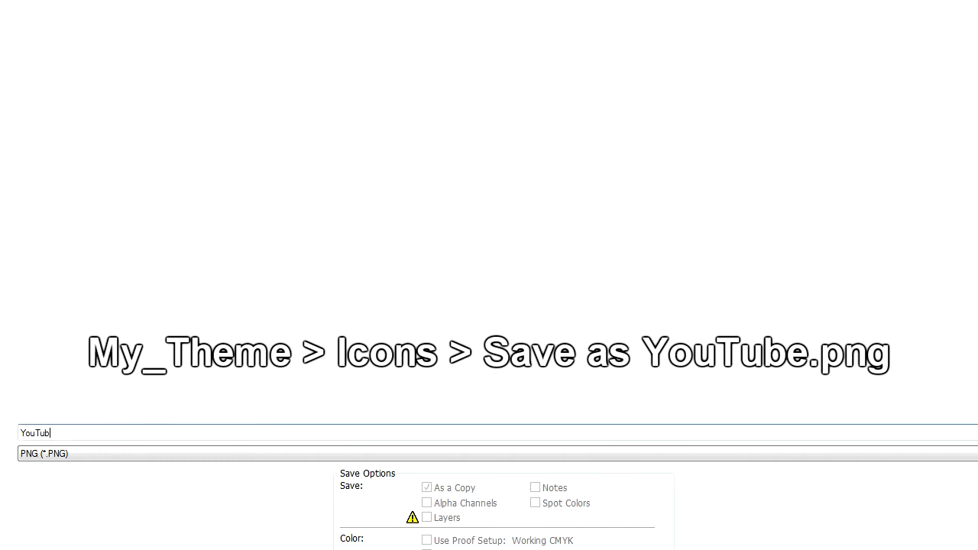
pyautogui.write('e')
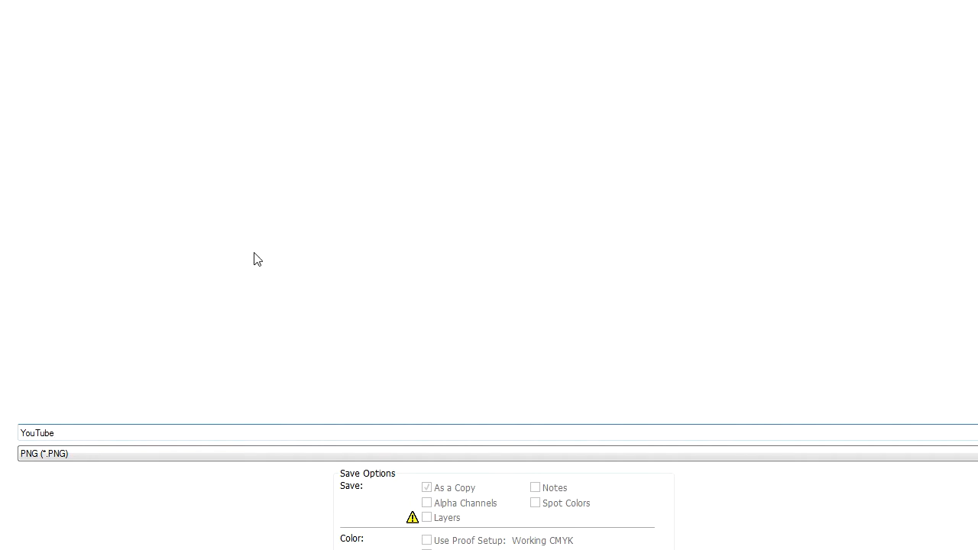
pyautogui.moveTo(258, 225)
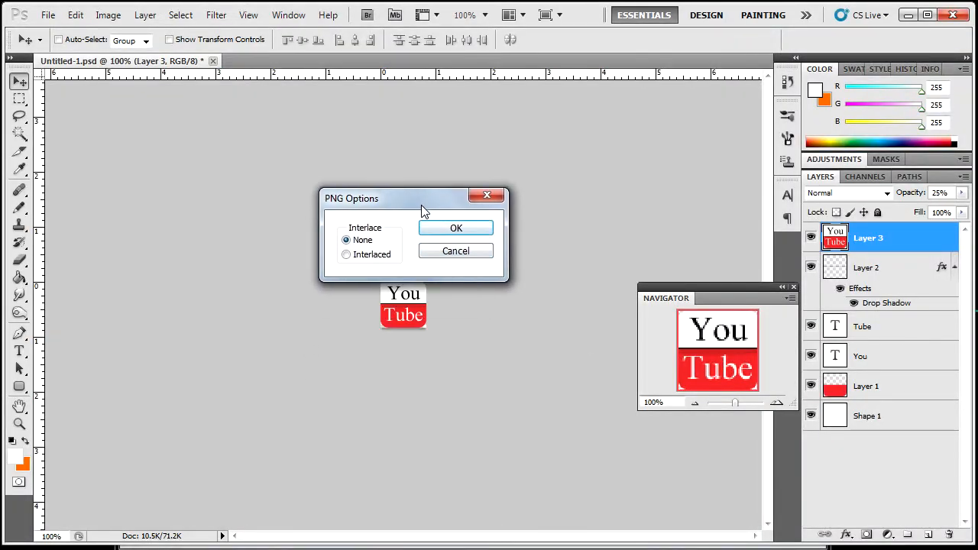
# Accept the PNG Options with Interlace set to None
pyautogui.click(455, 228)
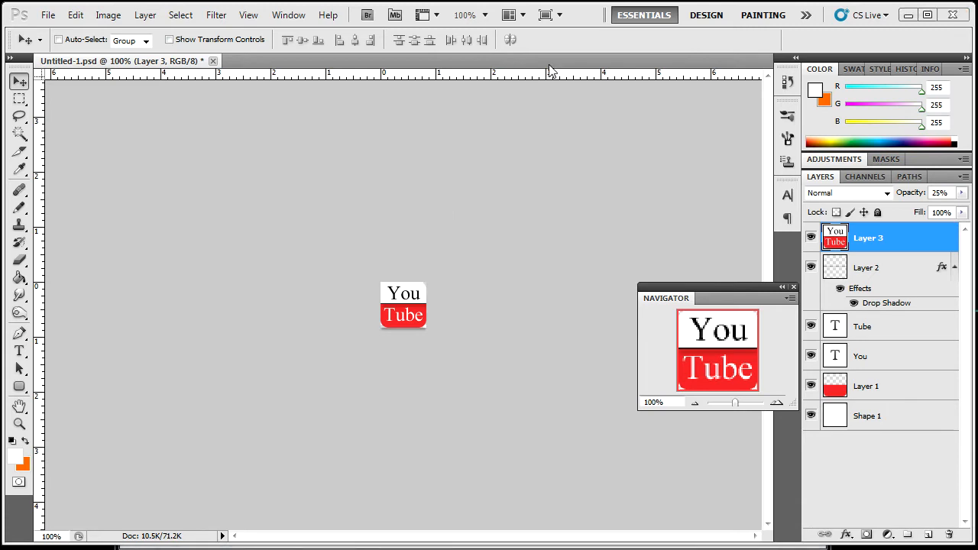
pyautogui.moveTo(903, 27)
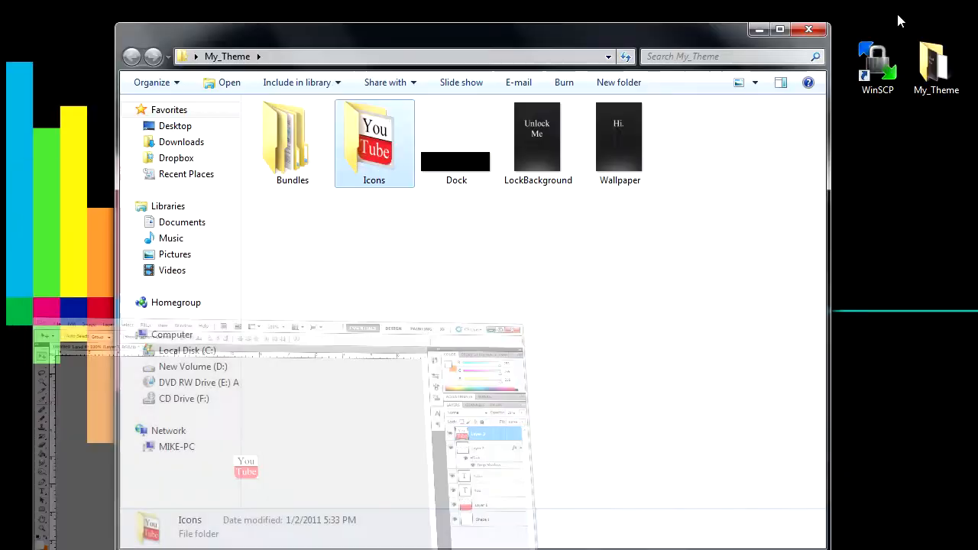
# Launch WinSCP and log in to the saved iPhone session with the root password
pyautogui.click(807, 30)
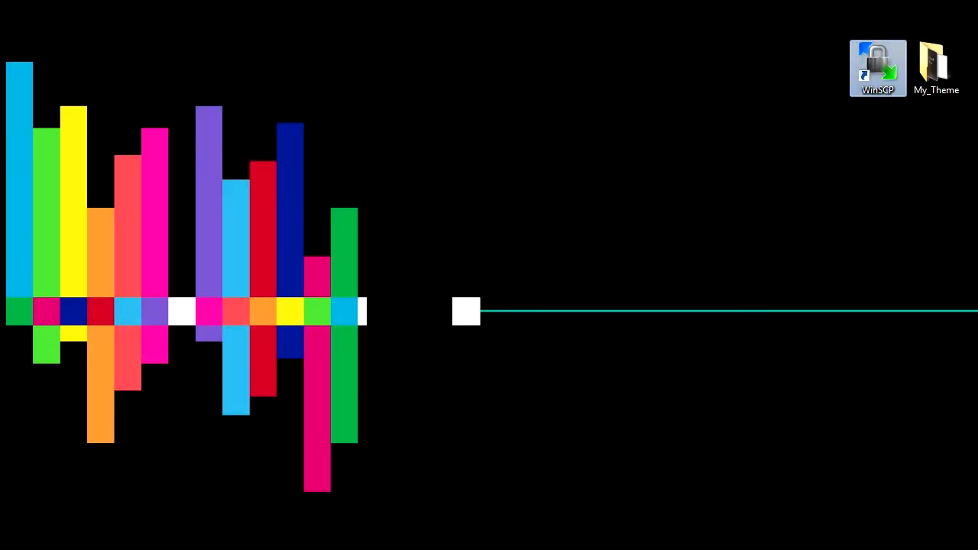
pyautogui.doubleClick(877, 65)
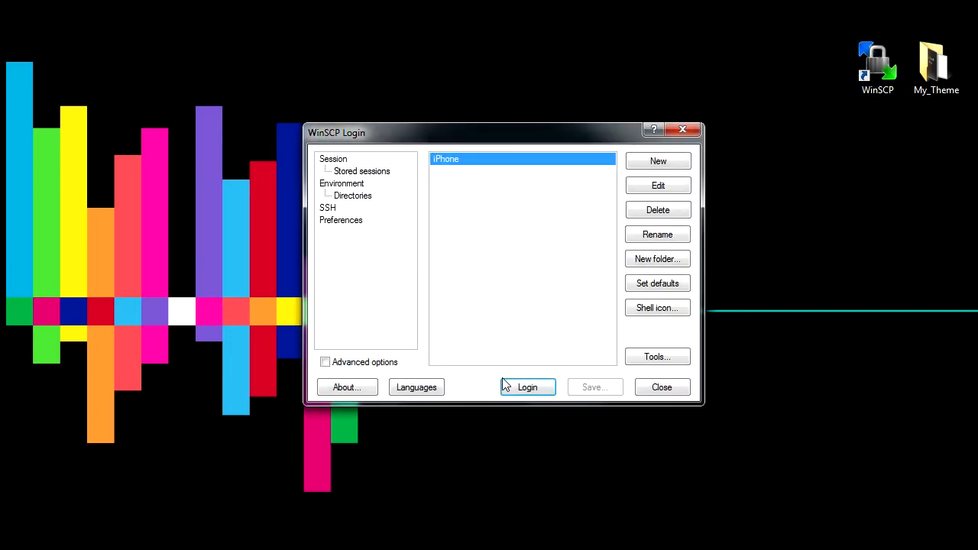
pyautogui.click(527, 387)
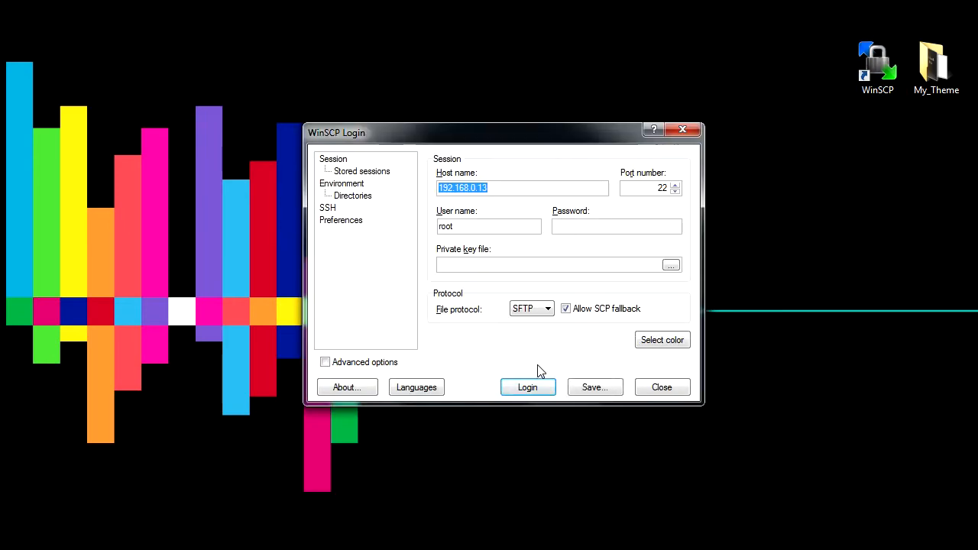
pyautogui.click(527, 387)
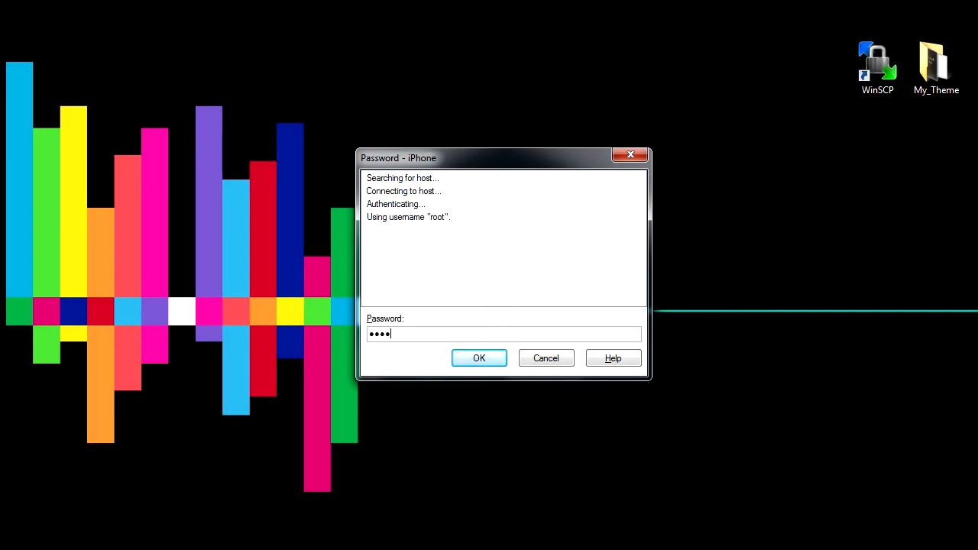
pyautogui.click(479, 358)
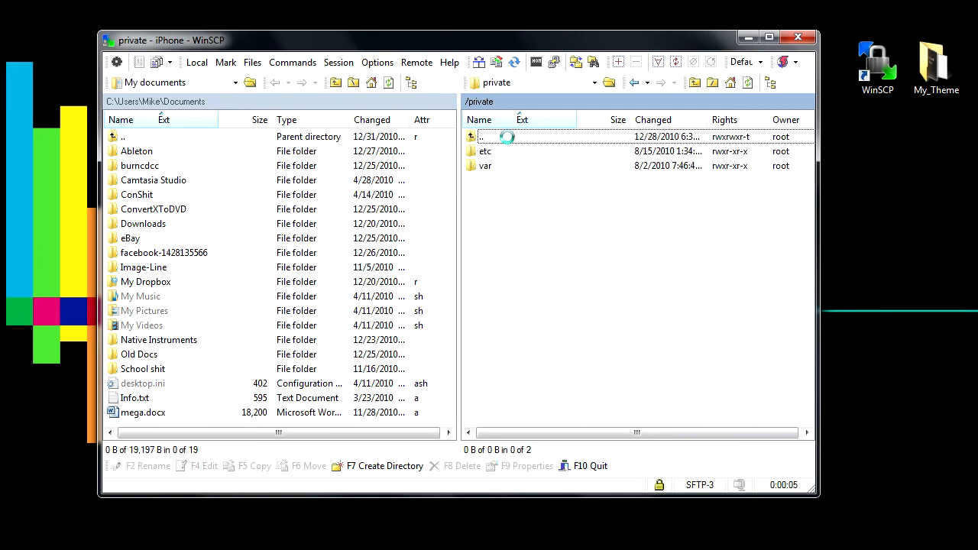
# Browse the remote panel to /private/var/stash/Themes and copy My_Theme into it
pyautogui.doubleClick(480, 137)
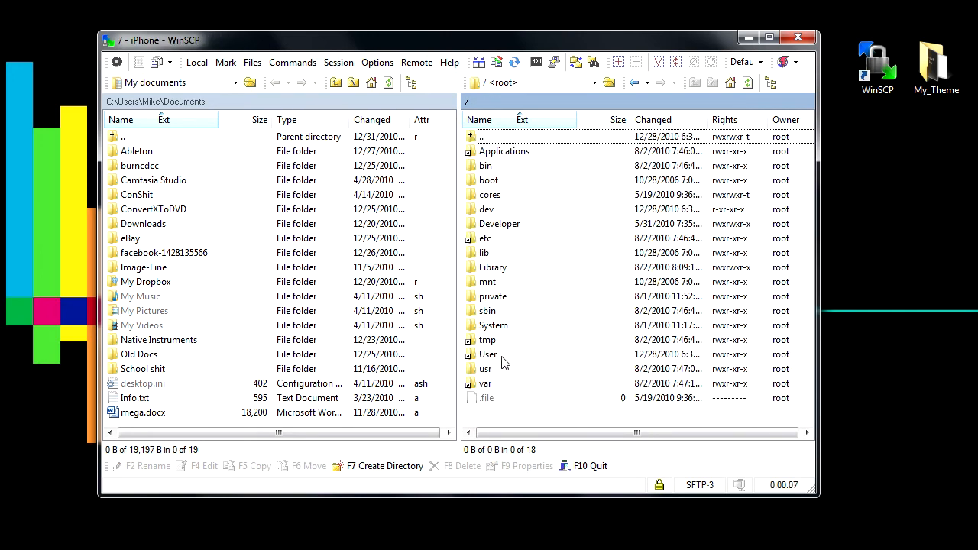
pyautogui.click(488, 354)
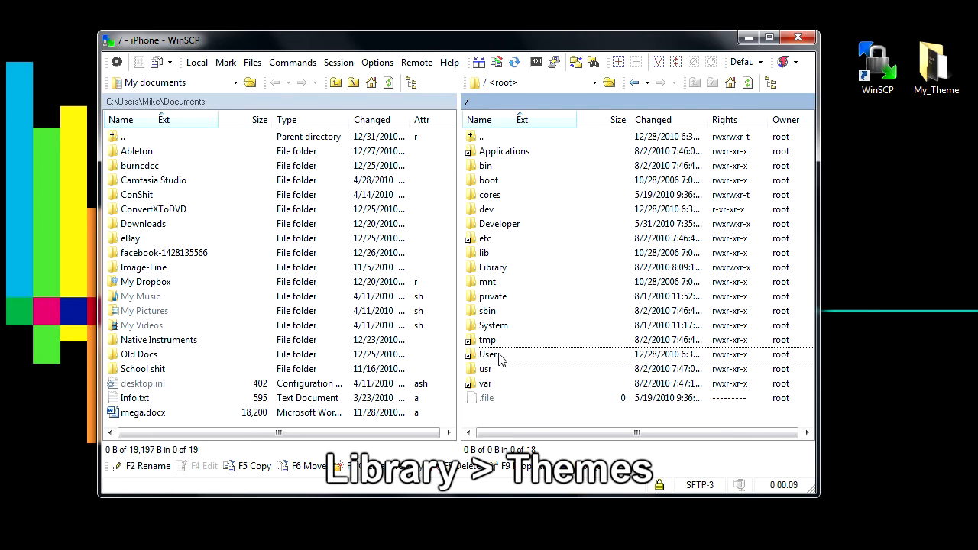
pyautogui.doubleClick(493, 266)
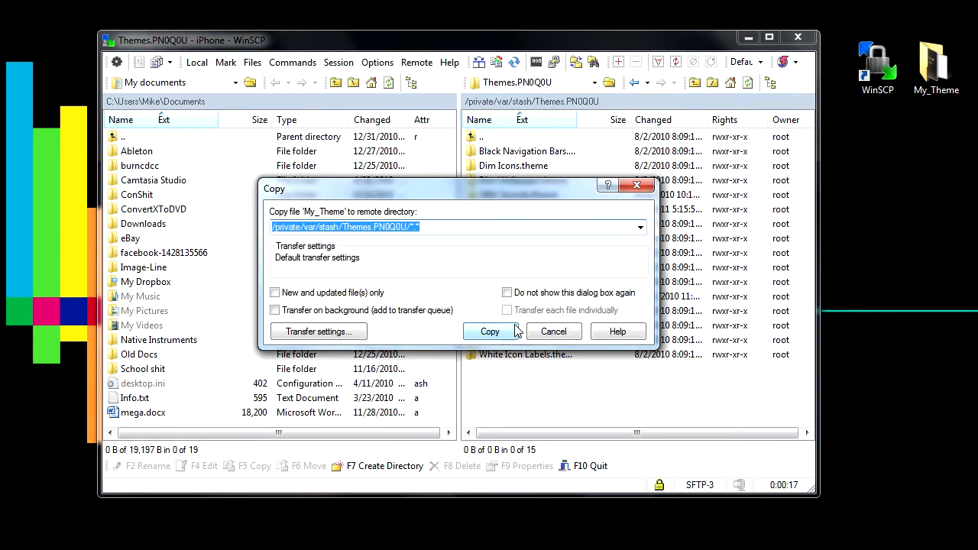
pyautogui.click(490, 331)
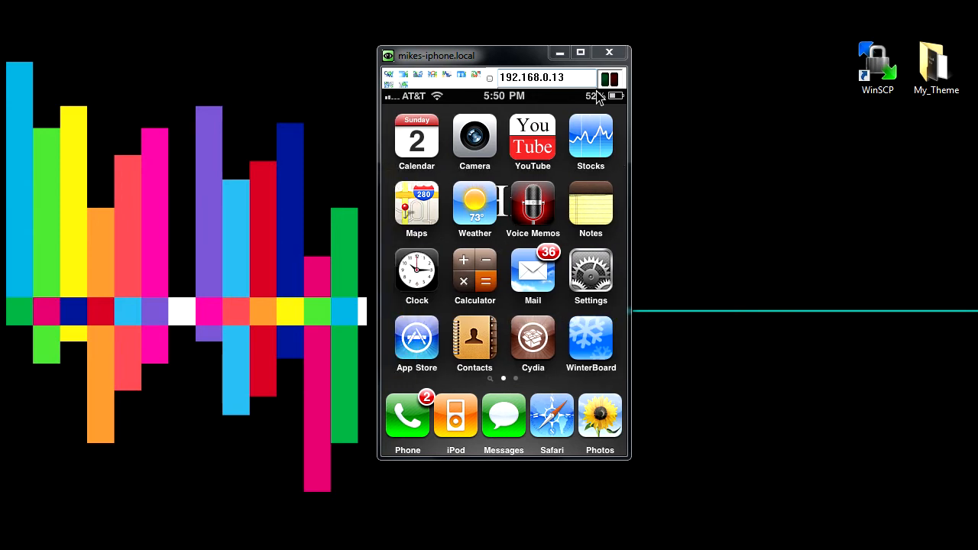
pyautogui.click(590, 337)
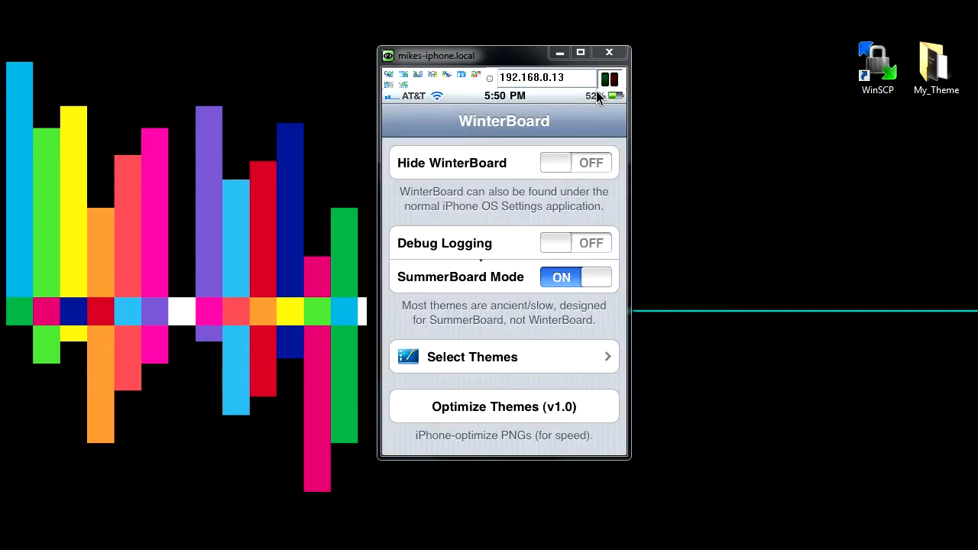
pyautogui.click(503, 356)
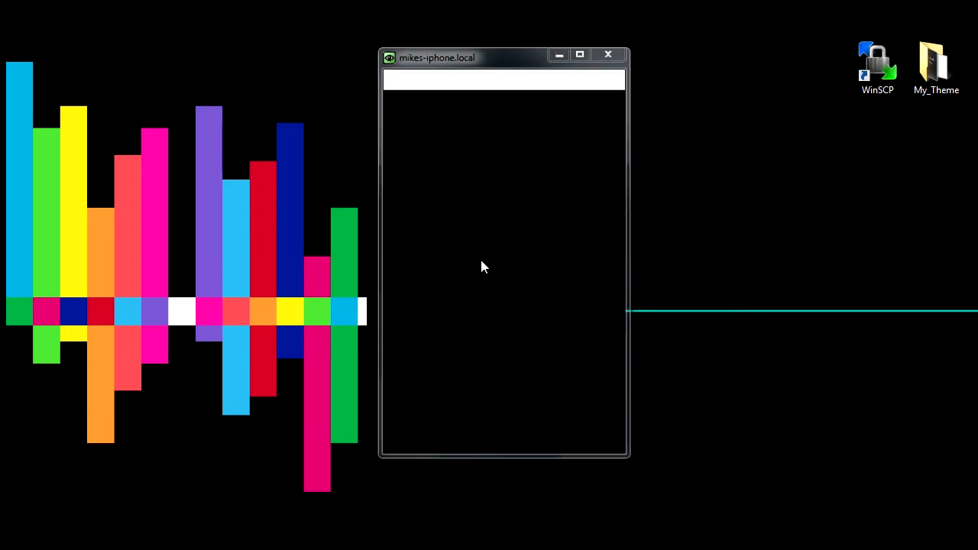
pyautogui.click(607, 54)
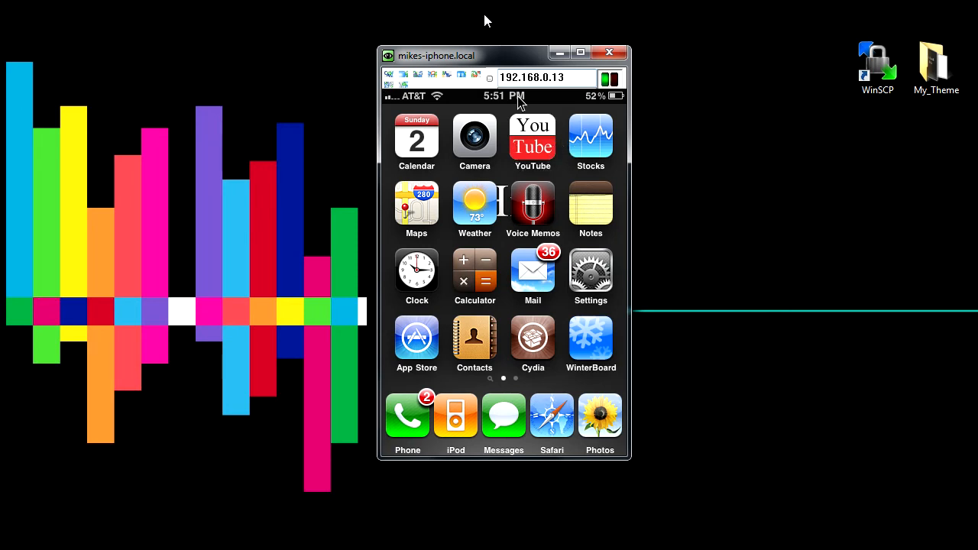
pyautogui.moveTo(504, 55); pyautogui.dragTo(470, 55)
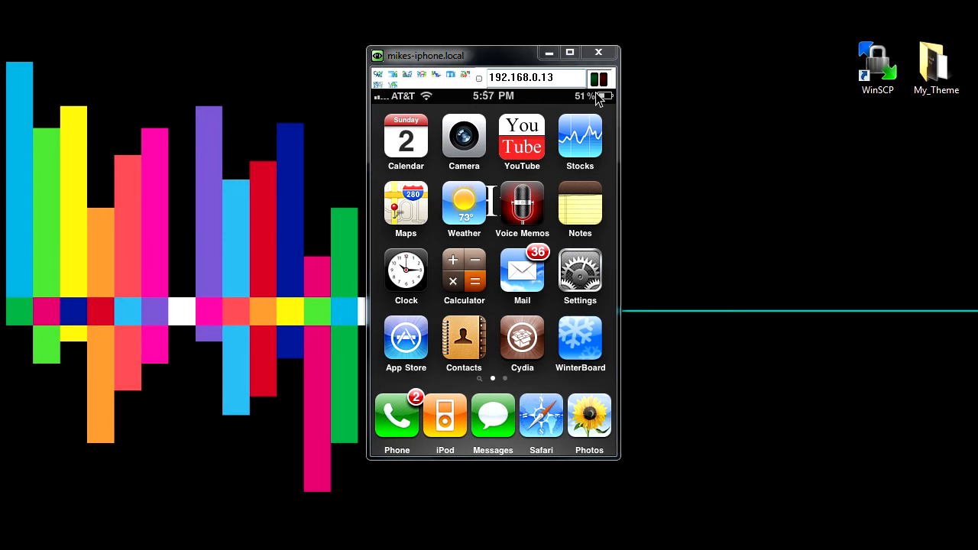
pyautogui.moveTo(466, 37)
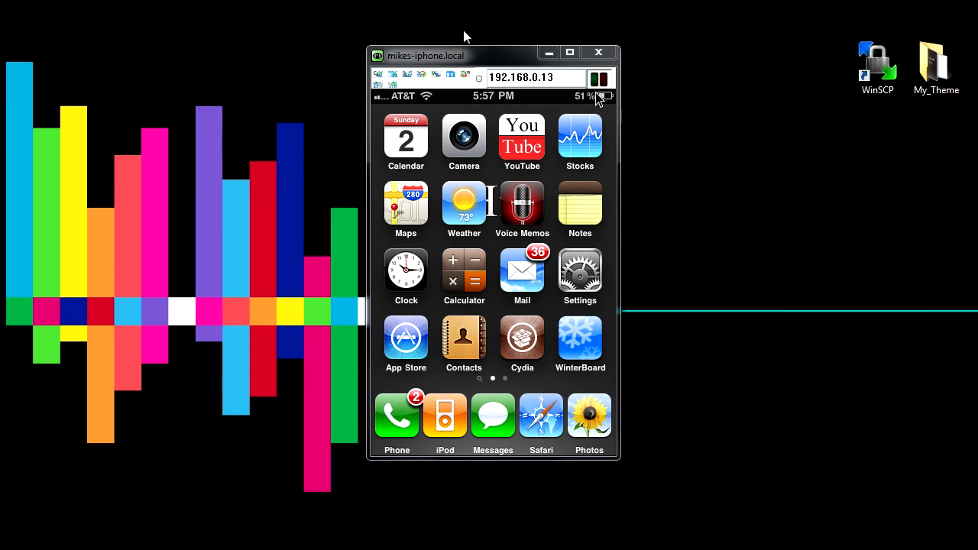
pyautogui.moveTo(453, 60)
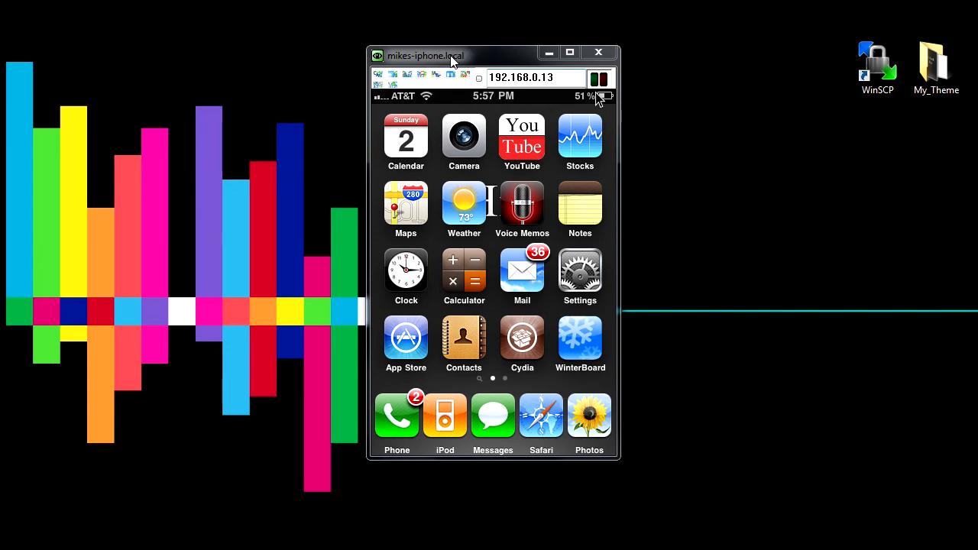
pyautogui.moveTo(478, 60)
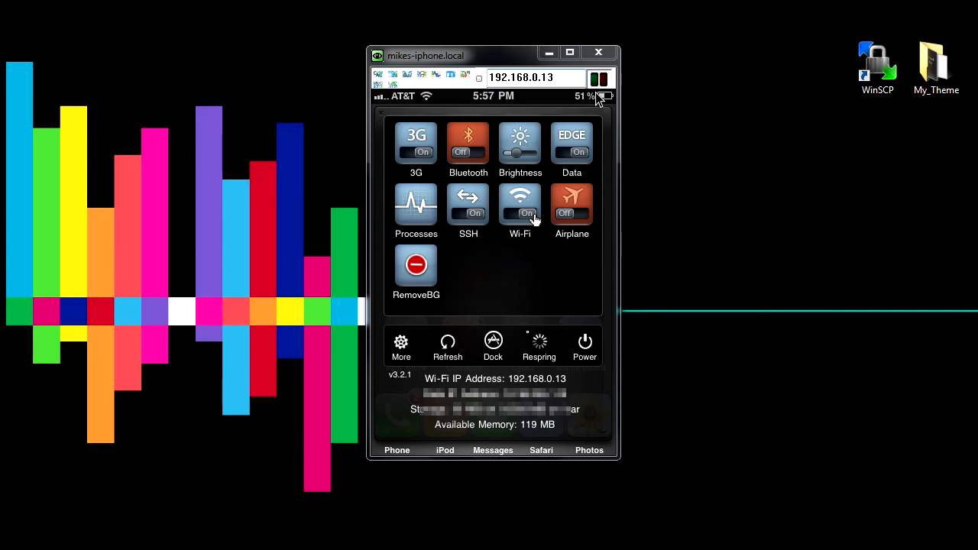
# Respring the iPhone from SBSettings and close the Veency viewer window
pyautogui.click(447, 342)
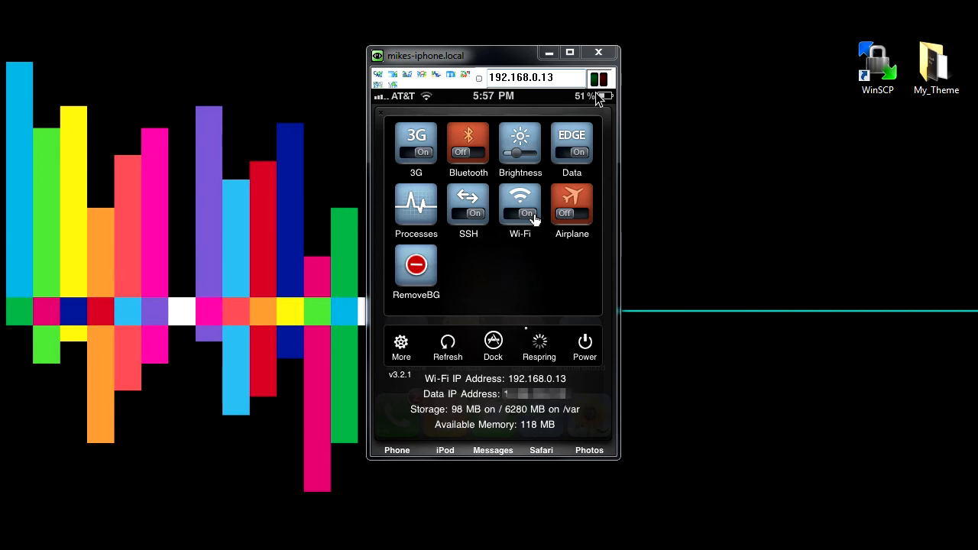
pyautogui.click(538, 345)
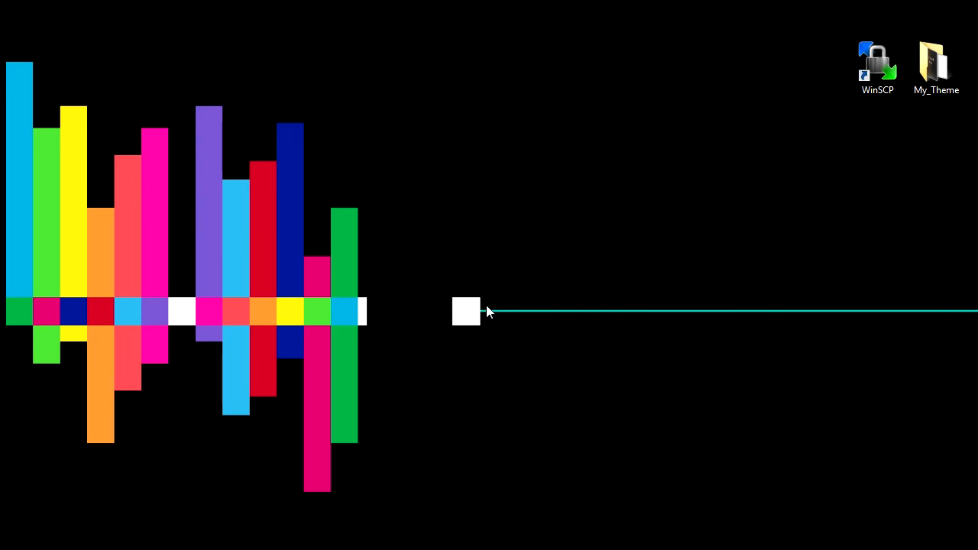
pyautogui.moveTo(488, 304)
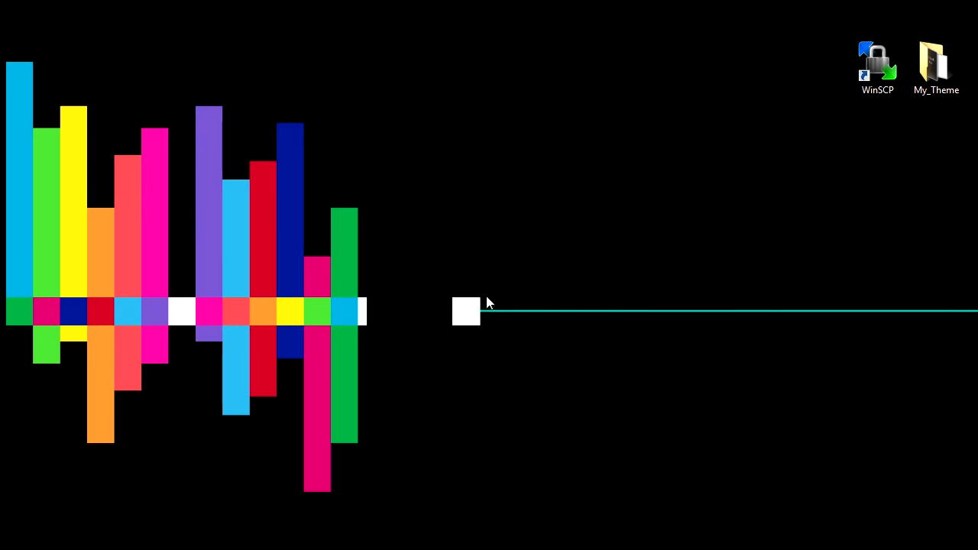
pyautogui.moveTo(426, 218)
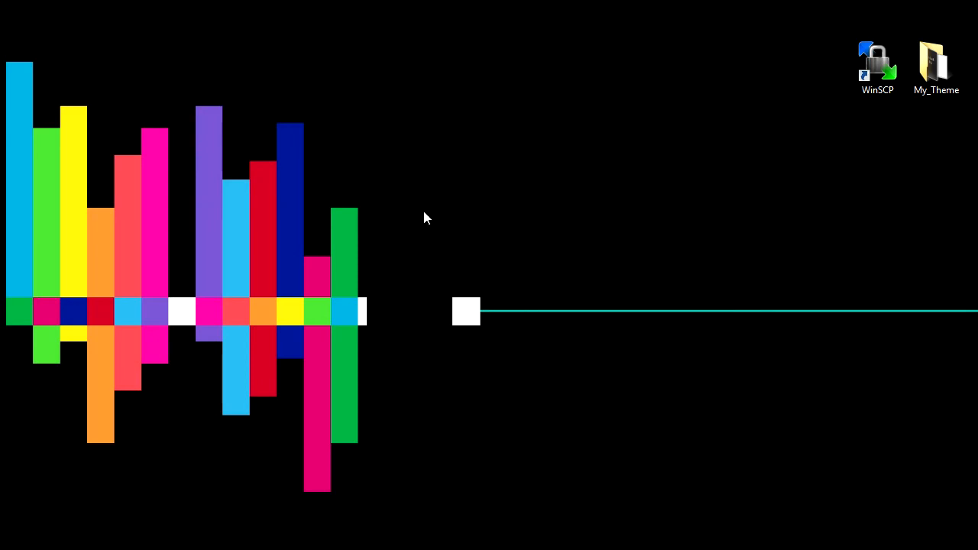